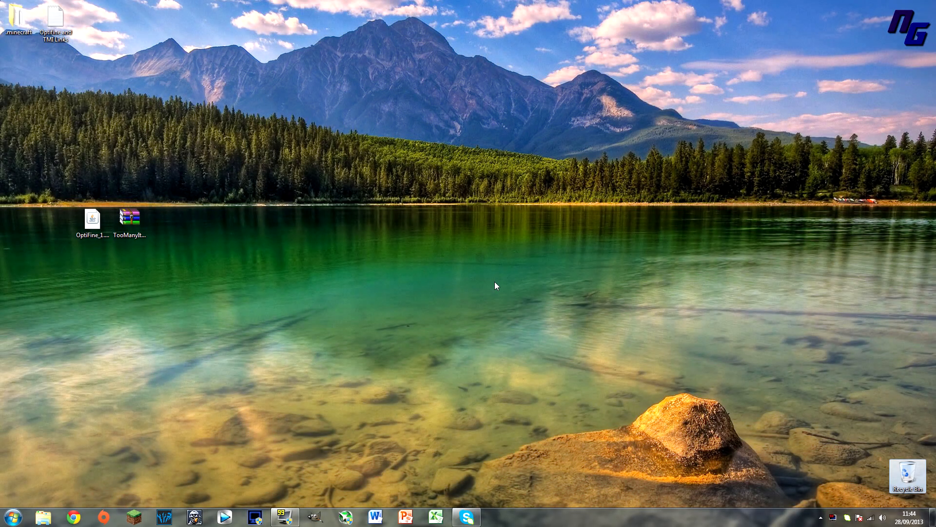
mouse_move(434, 294)
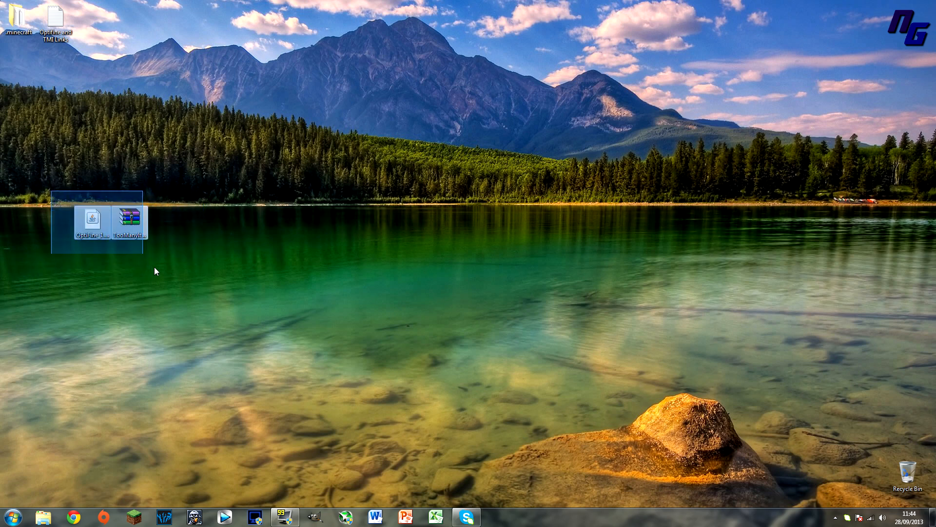
Drag-select the OptiFine and TooManyItems files on the desktop, then clear the selection
left_click_drag(155, 271, 192, 286)
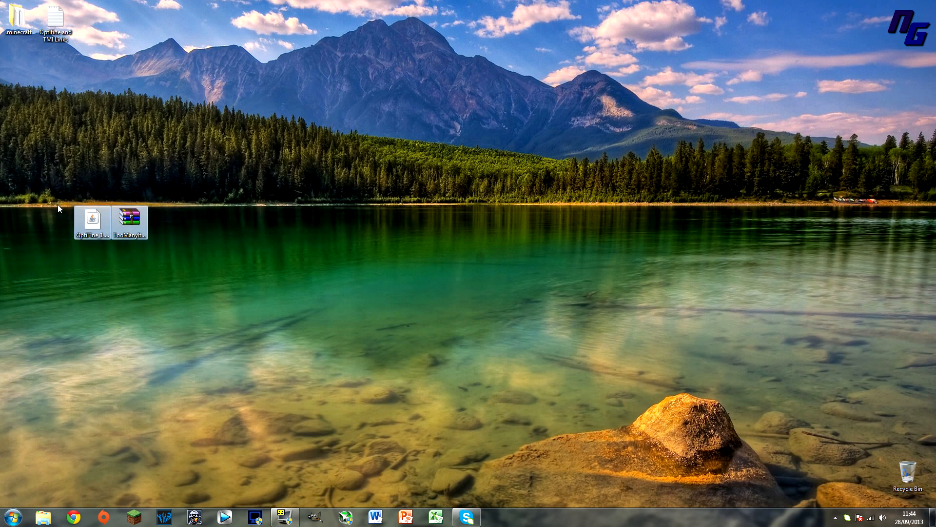
left_click_drag(57, 209, 186, 269)
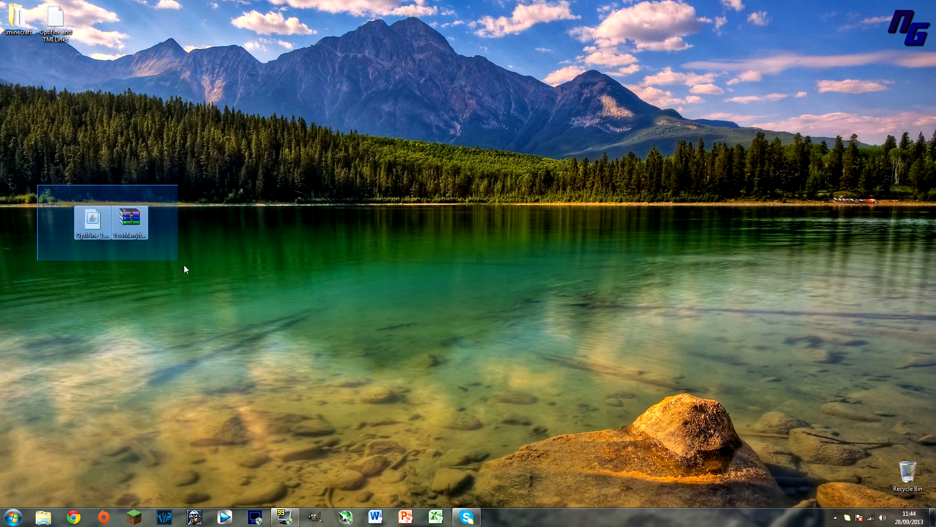
left_click_drag(184, 269, 137, 261)
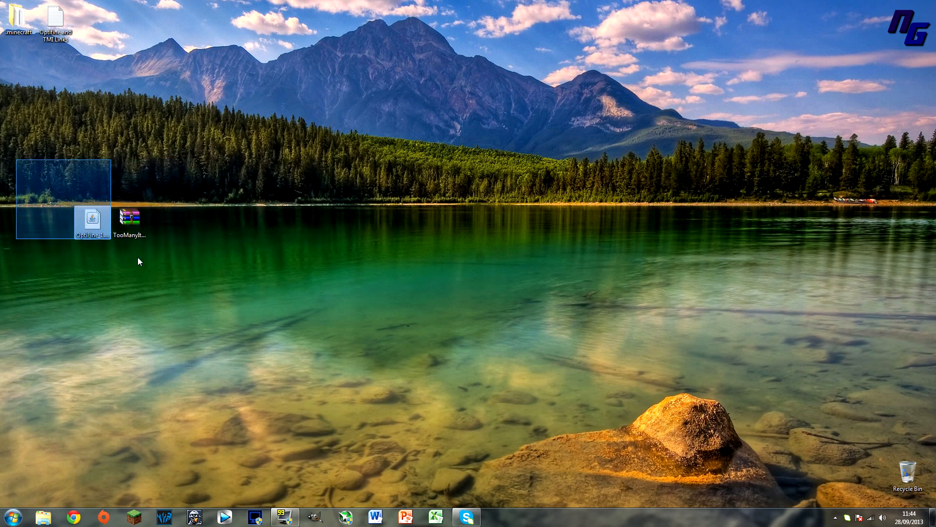
left_click(186, 350)
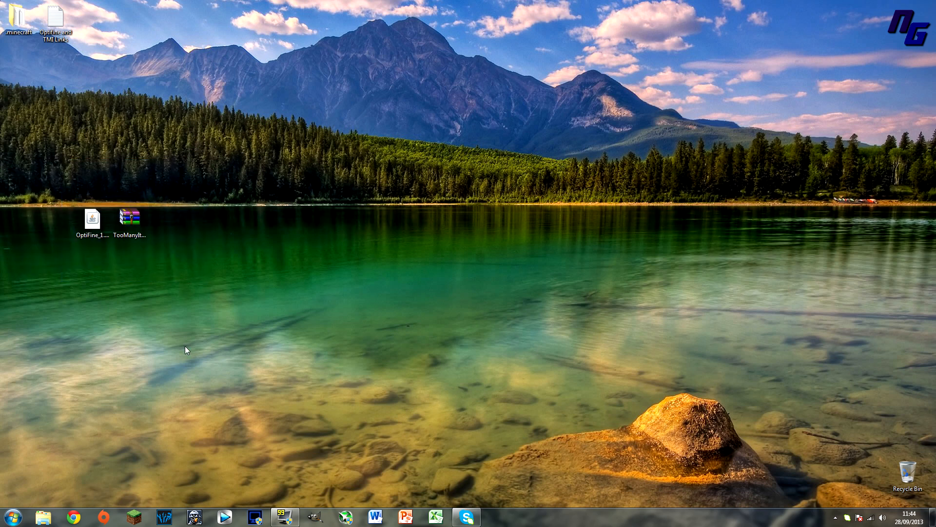
mouse_move(204, 216)
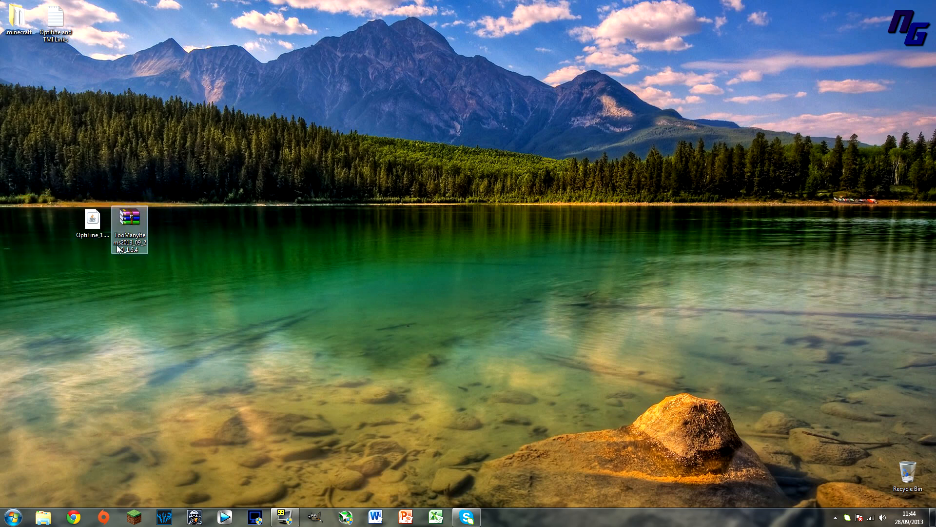
mouse_move(128, 224)
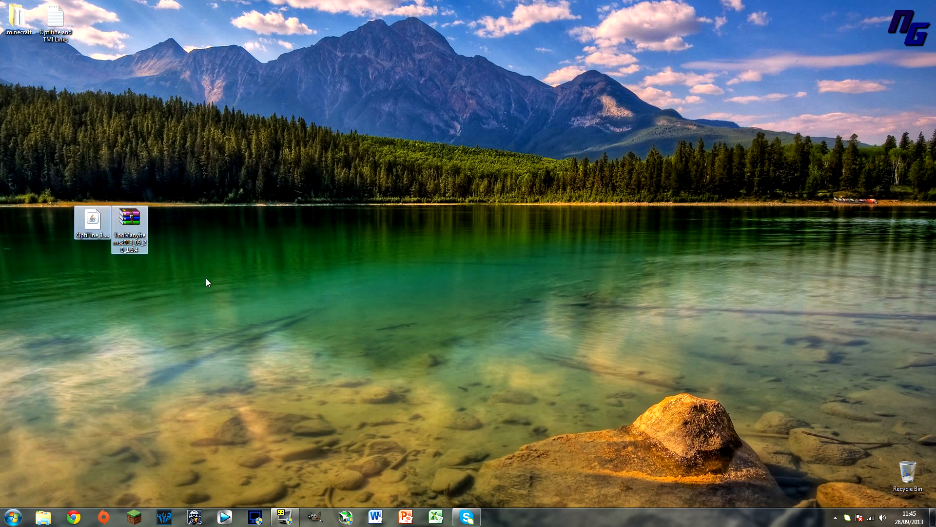
Run the OptiFine installer, install OptiFine HD Ultra C4 for 1.6.4, and close the installer
double_click(91, 223)
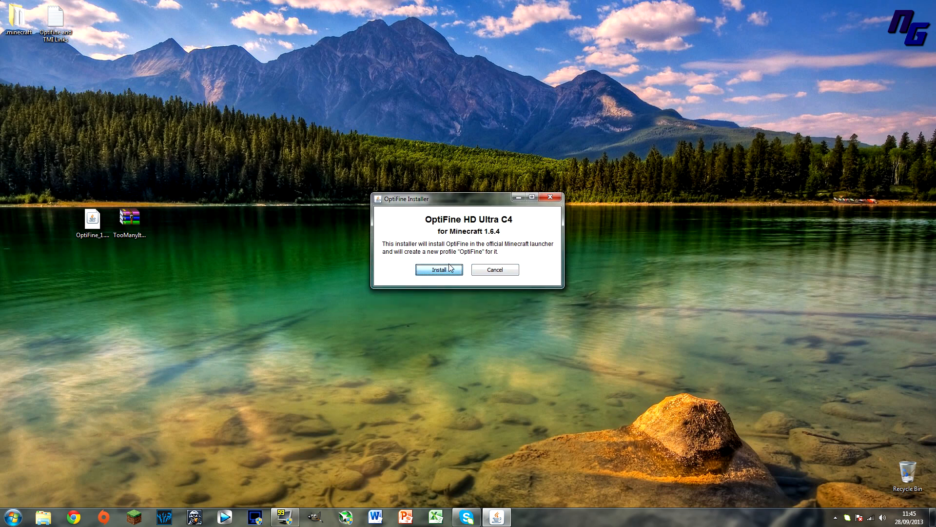
left_click(439, 269)
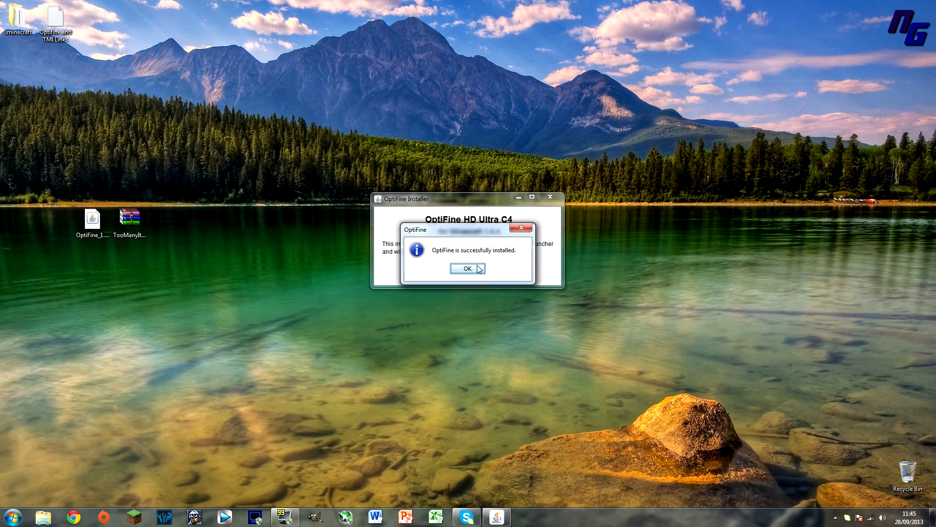
left_click(467, 269)
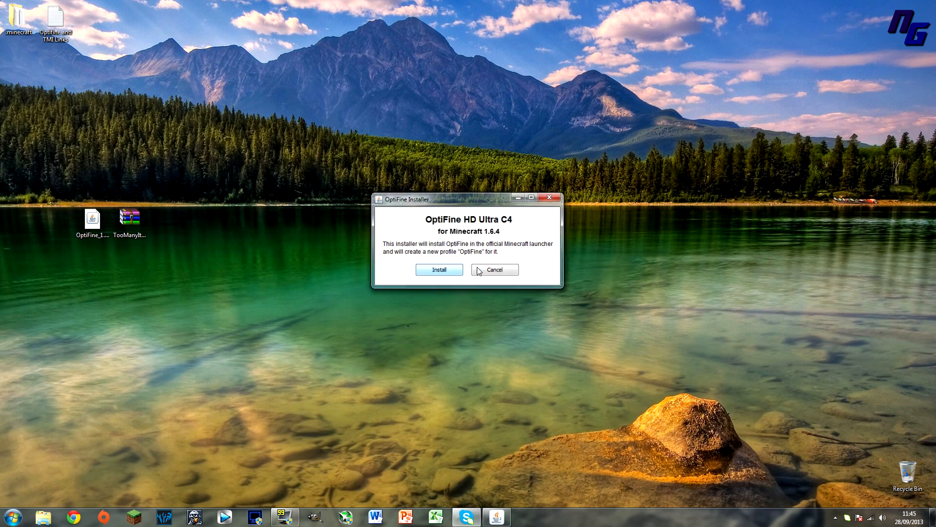
left_click(12, 517)
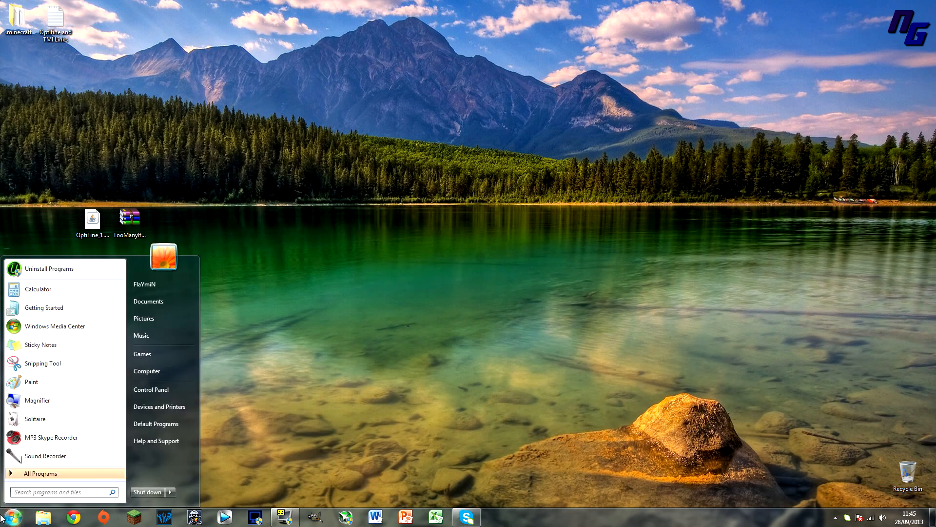
Go to %appdata% and browse into .minecraft > versions
type("%app")
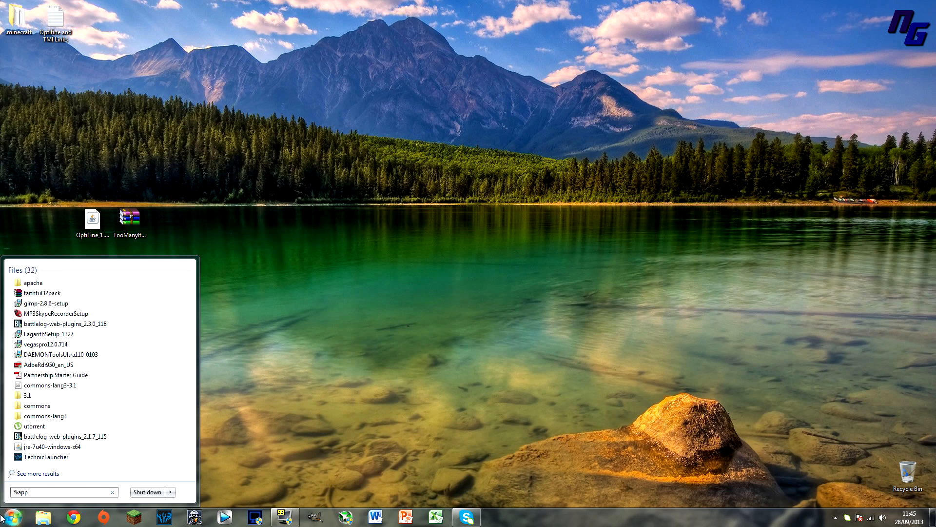
key("Enter")
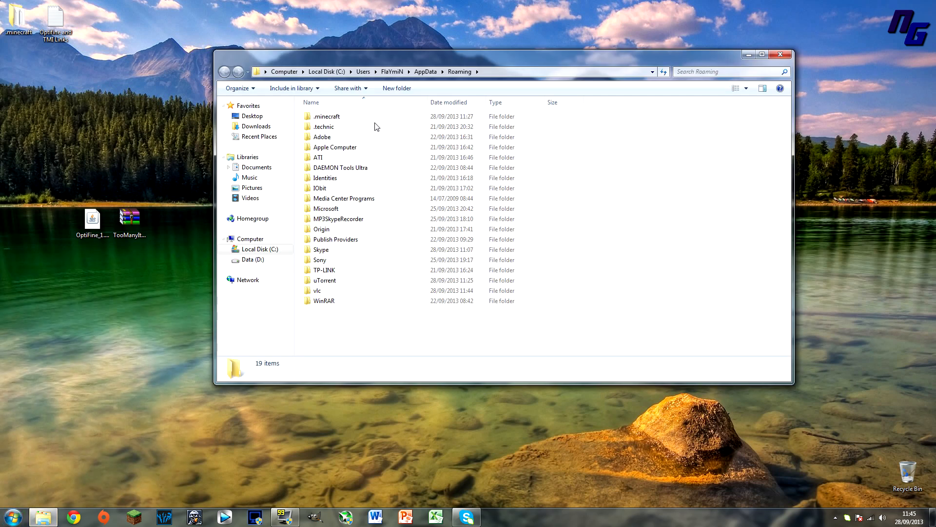
double_click(327, 116)
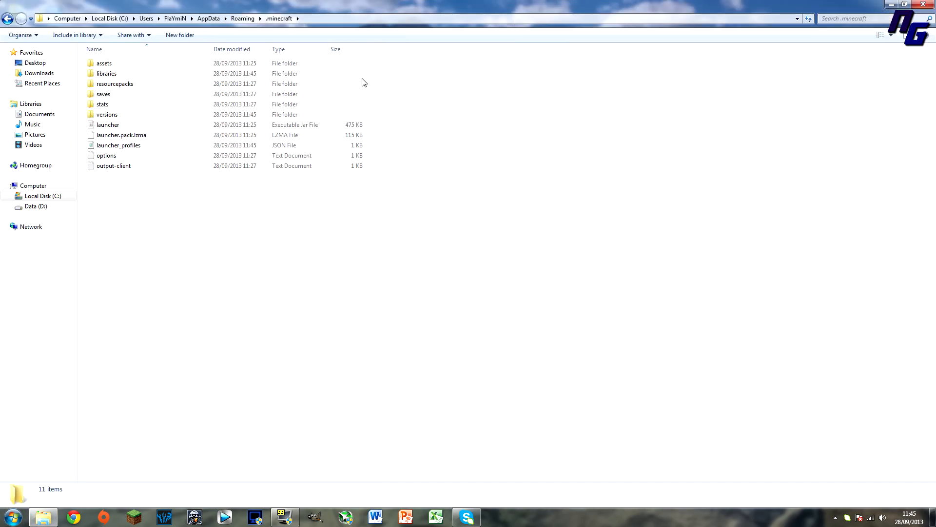
double_click(106, 114)
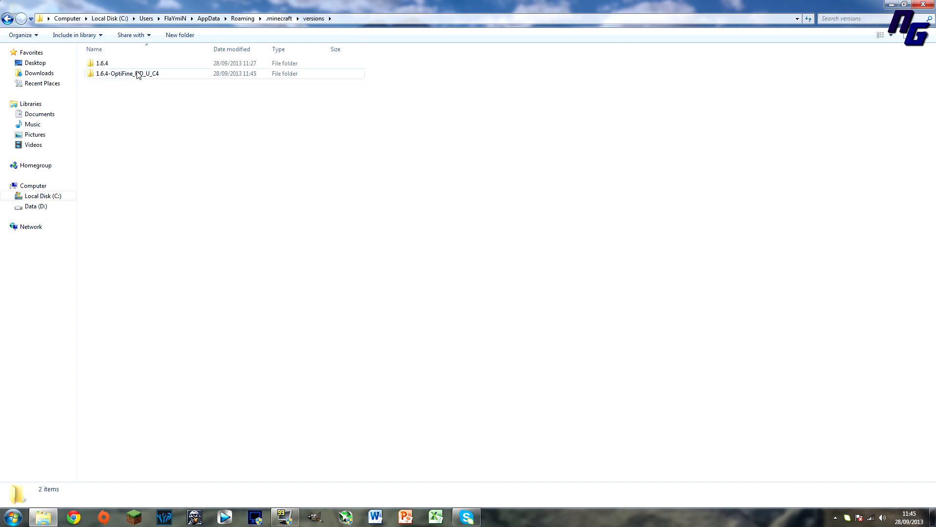
Enter the 1.6.4-OptiFine_HD_U_C4 version folder and shrink the window to show the desktop
left_click(126, 73)
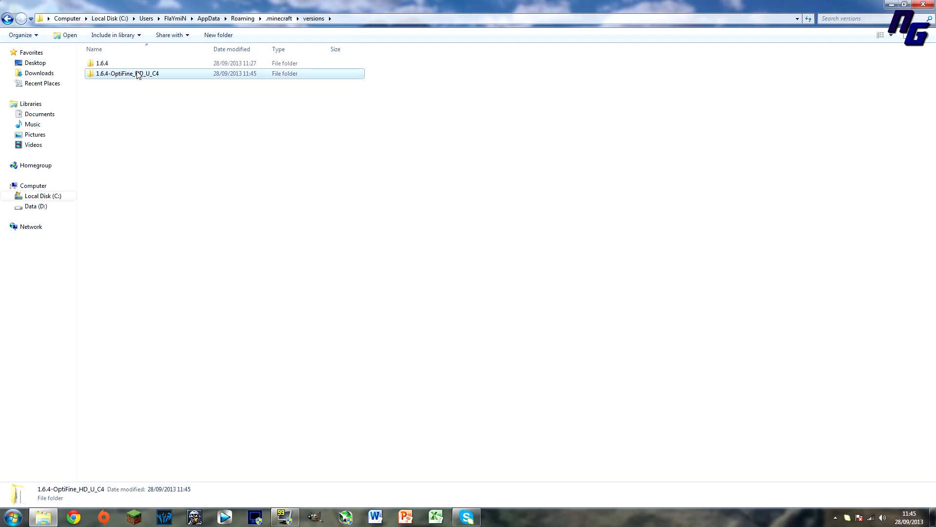
double_click(126, 73)
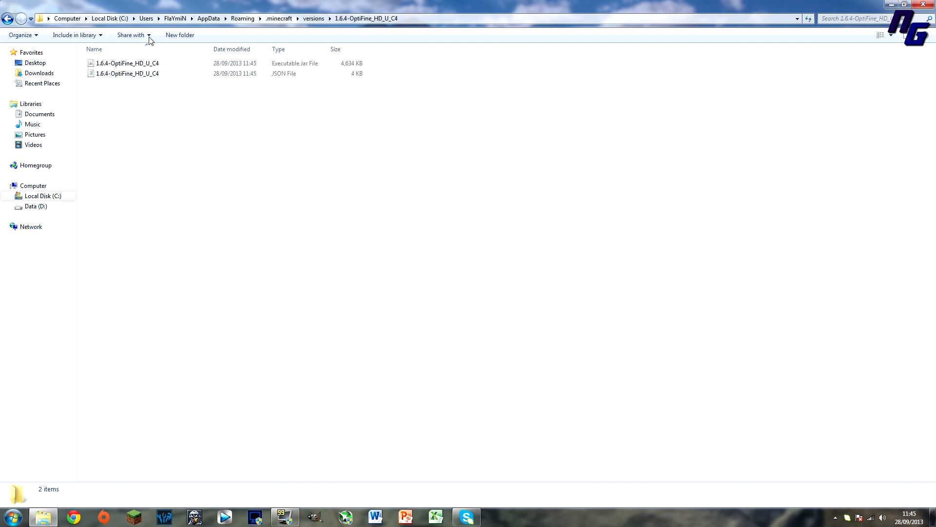
key("ctrl+a")
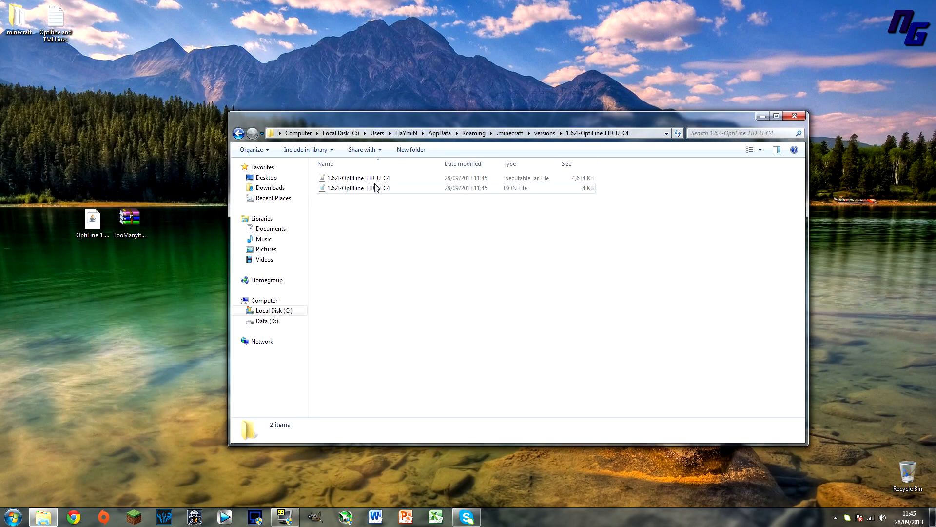
Open the OptiFine jar in WinRAR, delete its META-INF folder, and open the TooManyItems archive alongside
right_click(359, 177)
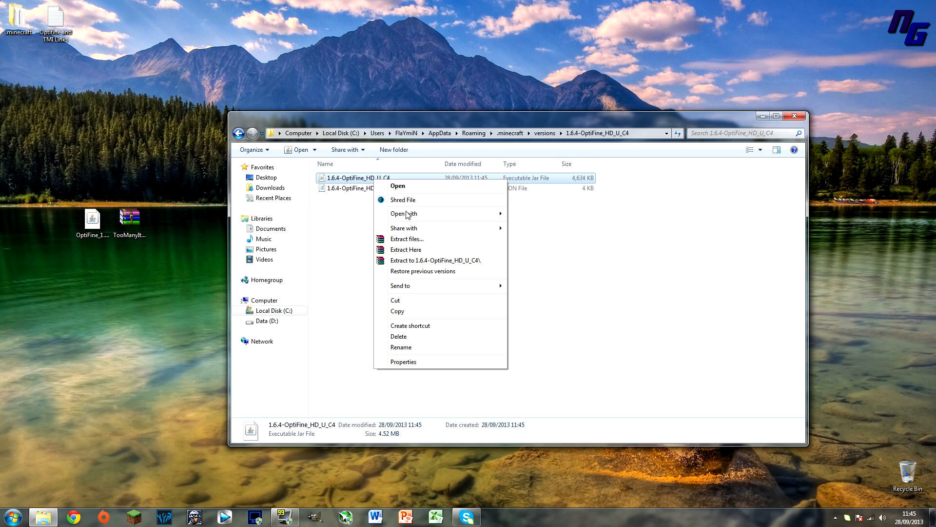
left_click(397, 185)
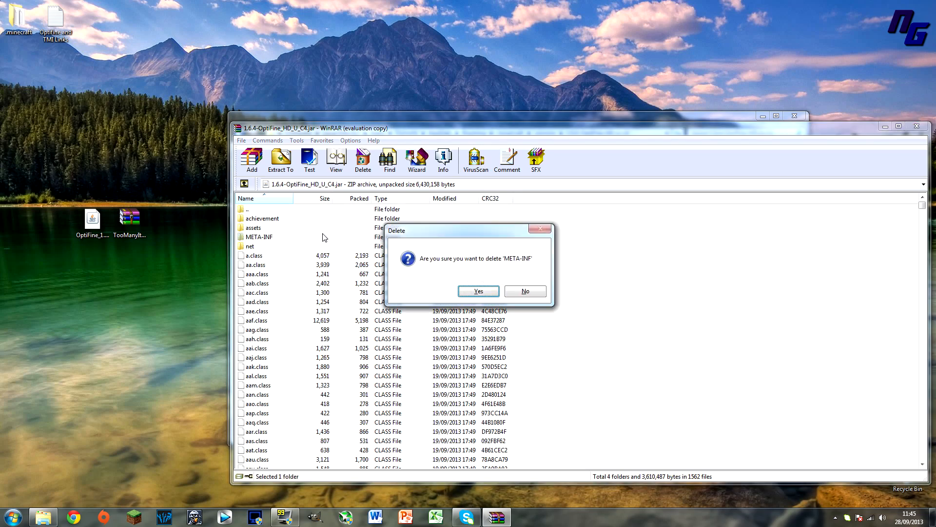
left_click(478, 291)
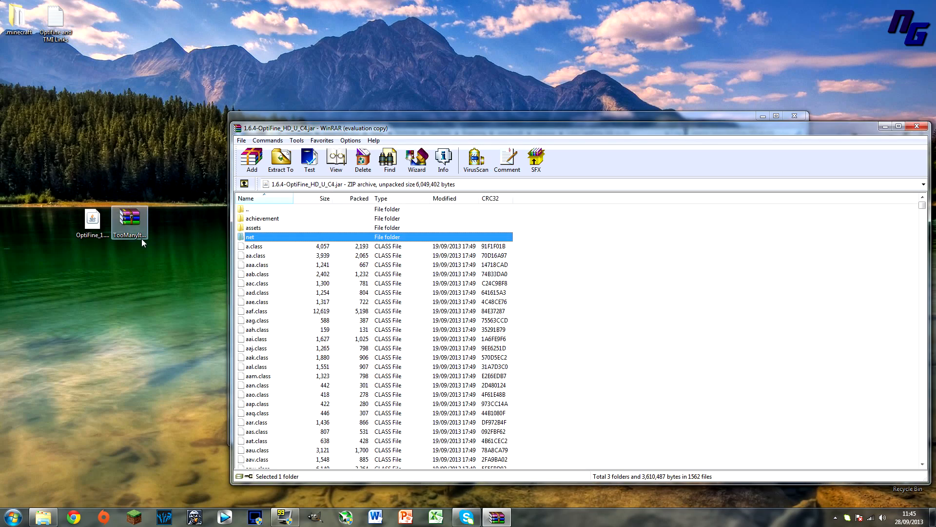
double_click(128, 217)
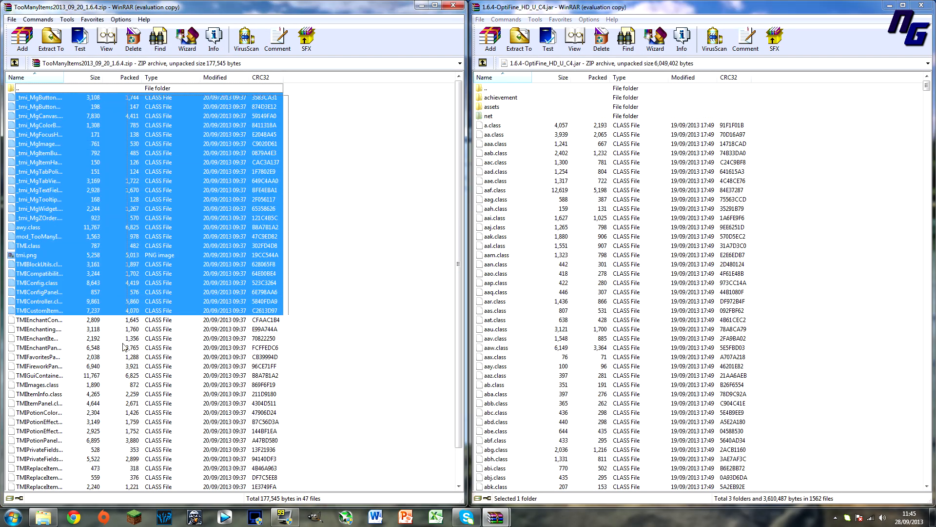
Add all TooManyItems files into the OptiFine jar and close the TooManyItems zip window
scroll("down", 3)
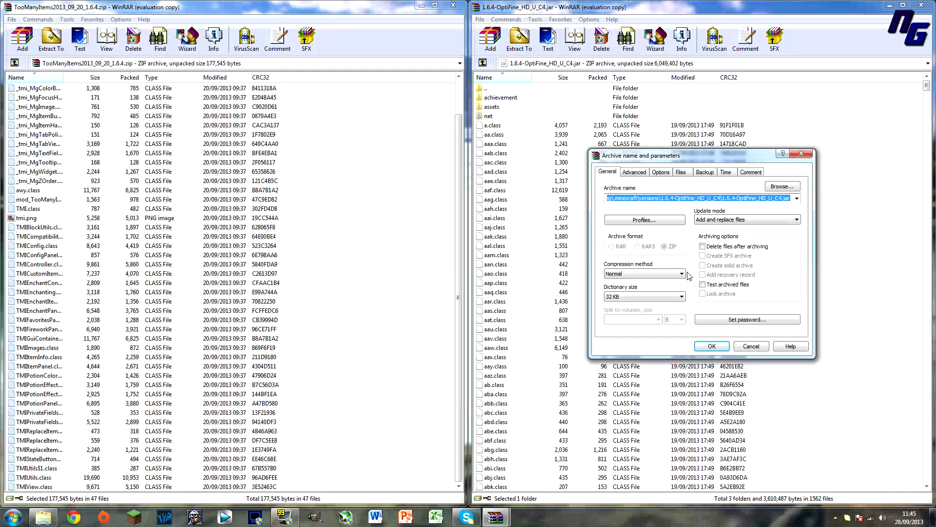
left_click(711, 345)
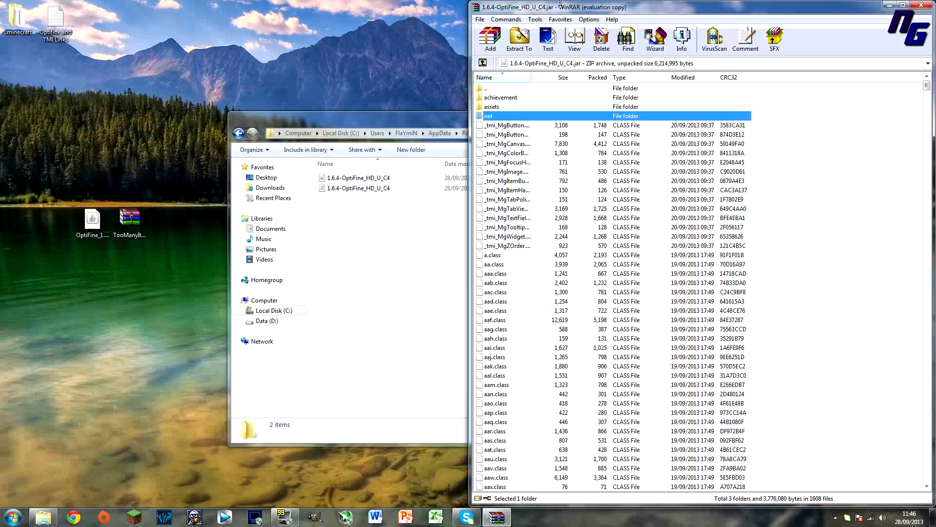
left_click(928, 6)
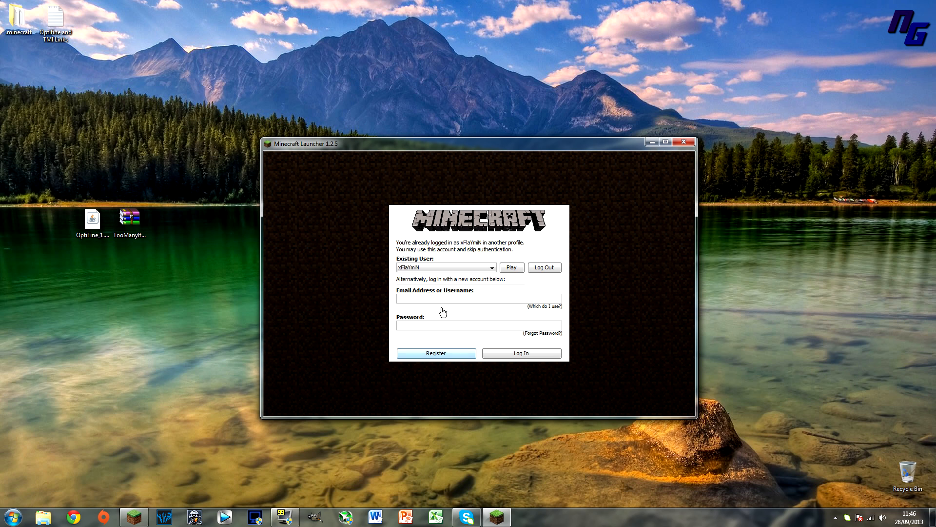
Continue as the existing user, select the OptiFine profile, and launch the game
left_click(478, 298)
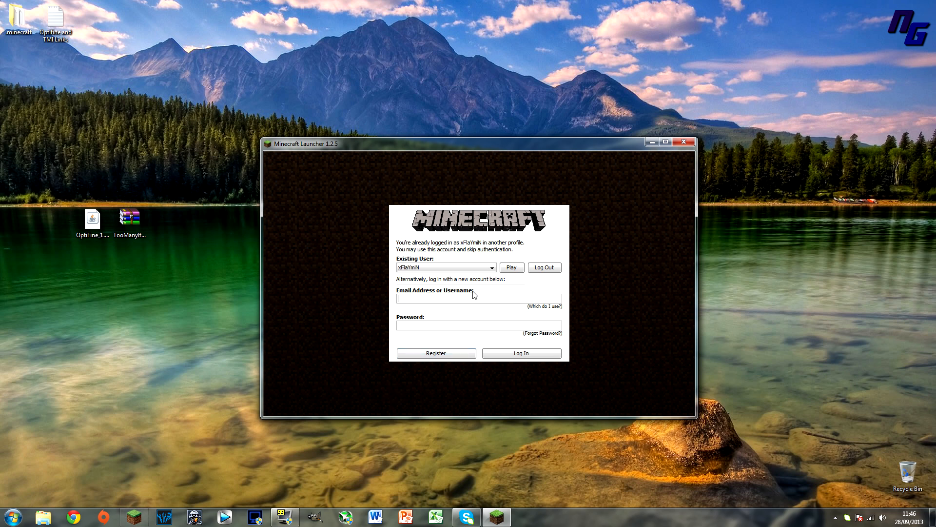
left_click(510, 267)
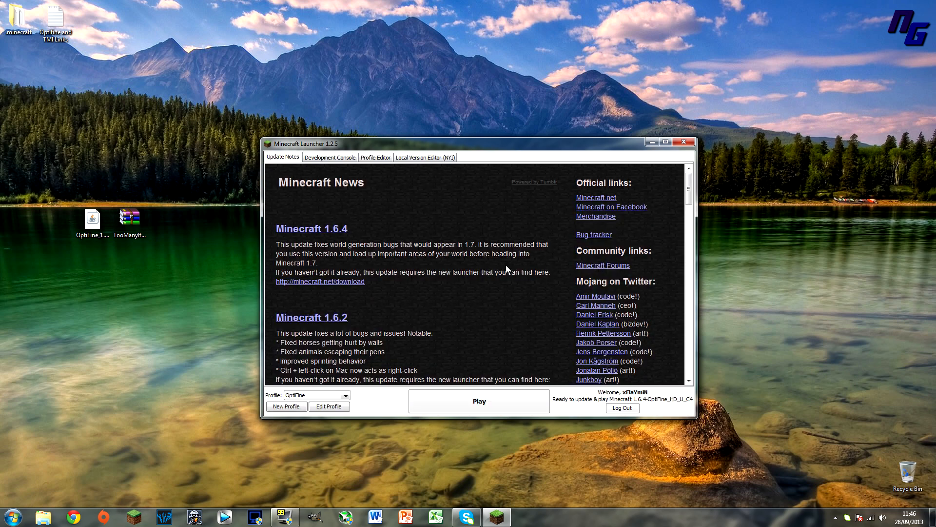
left_click(345, 395)
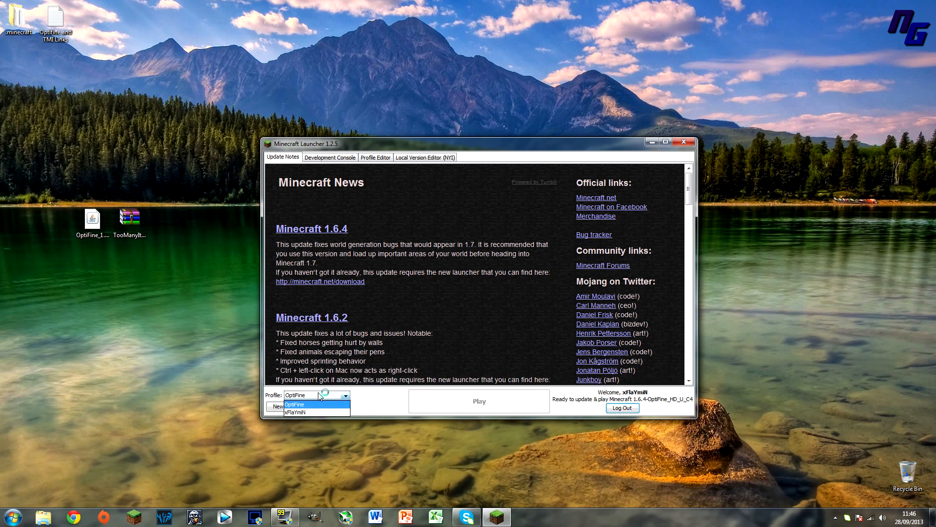
left_click(478, 401)
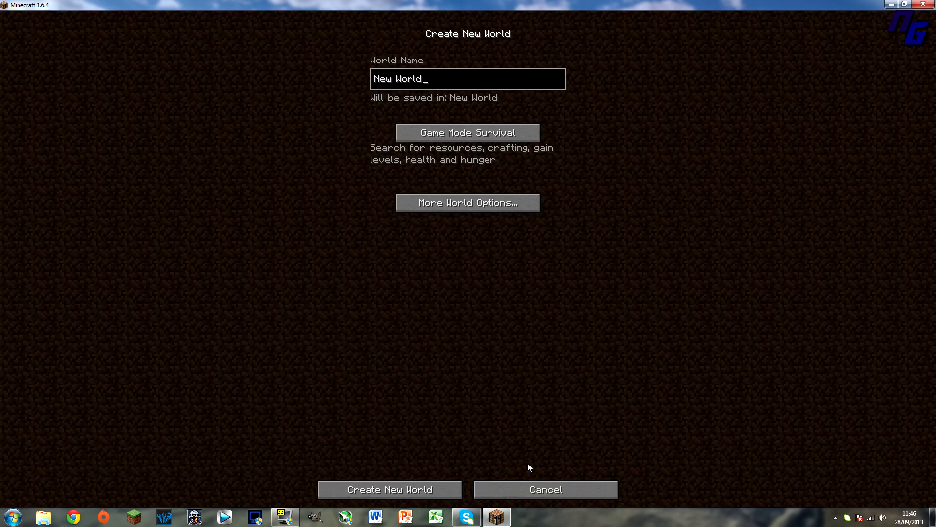
Create and load a new survival world, show the F3 debug overlay, and pause the game
type("a")
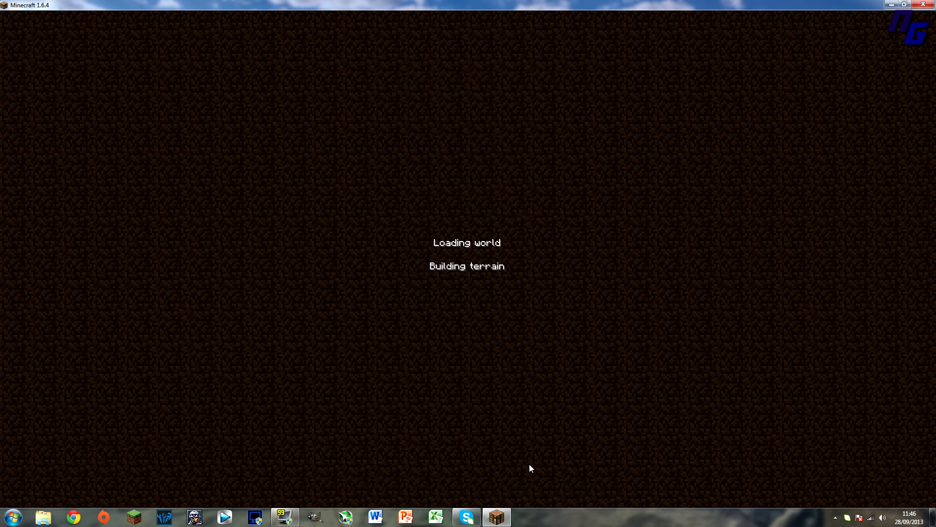
mouse_move(326, 328)
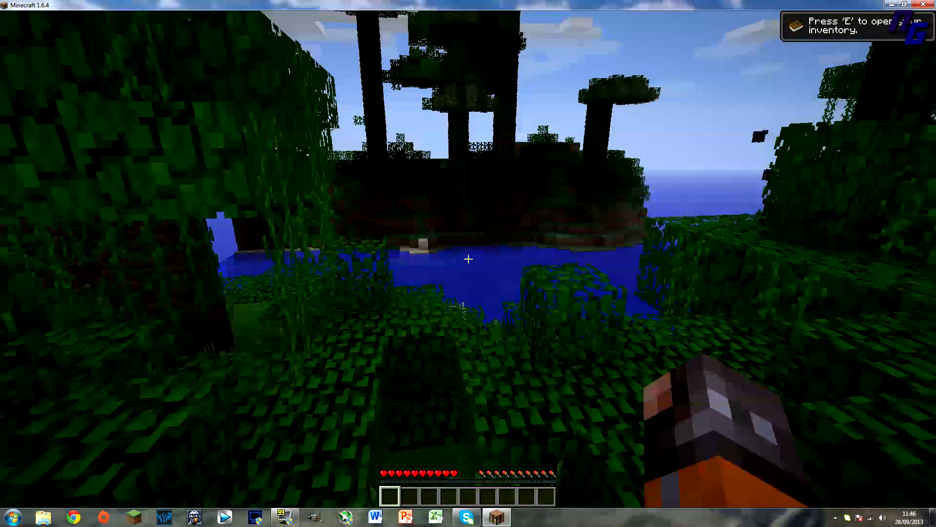
key("F3")
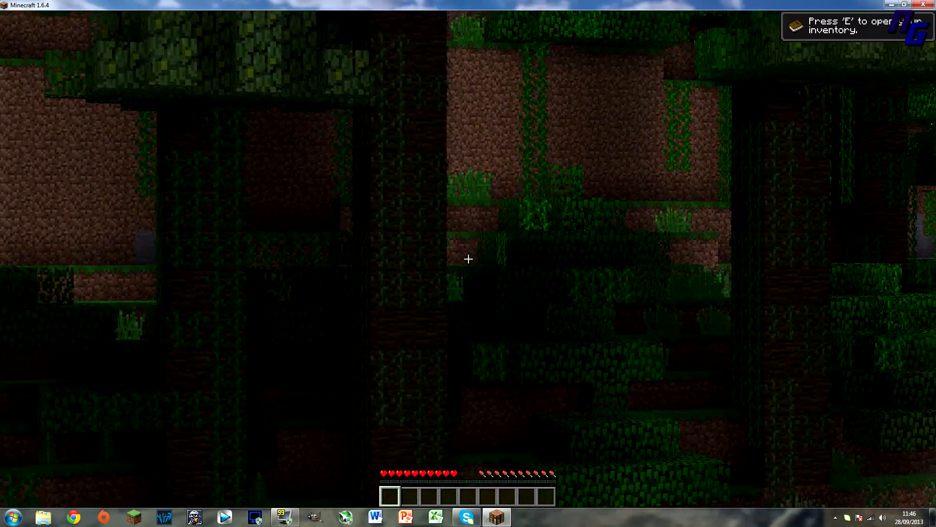
key("Escape")
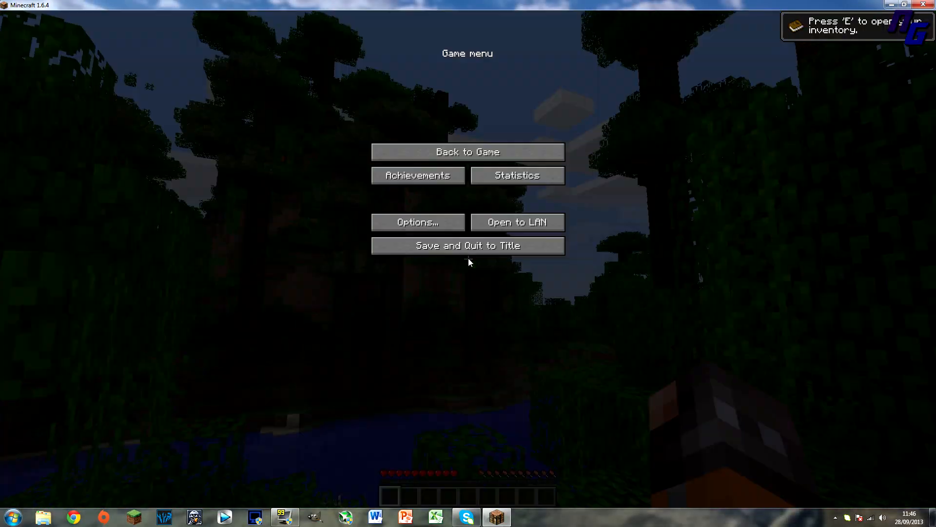
Review the OptiFine video settings, resume play, check the inventory, and quit to the desktop
left_click(417, 223)
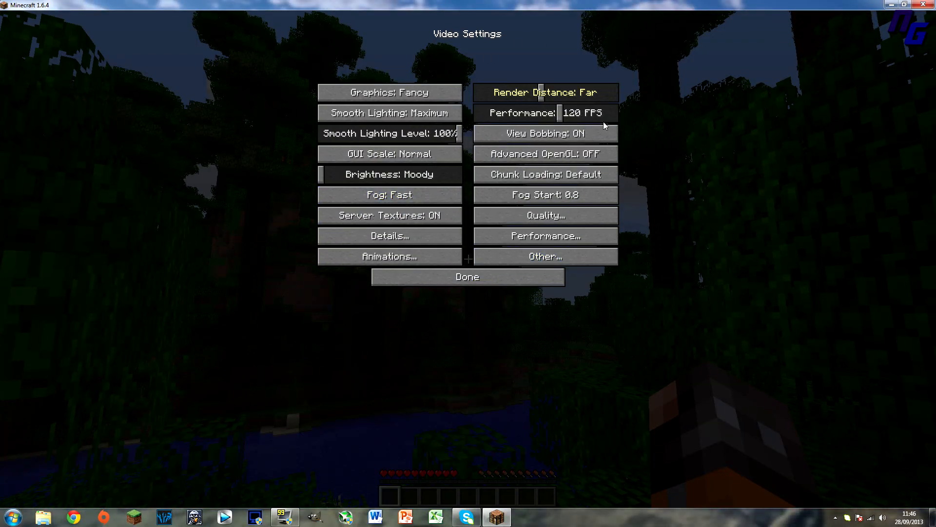
left_click(467, 276)
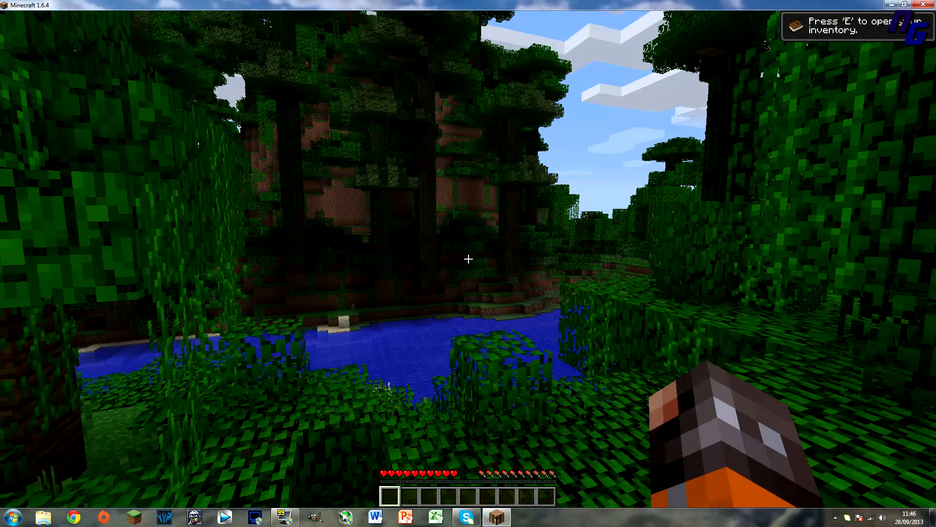
key("e")
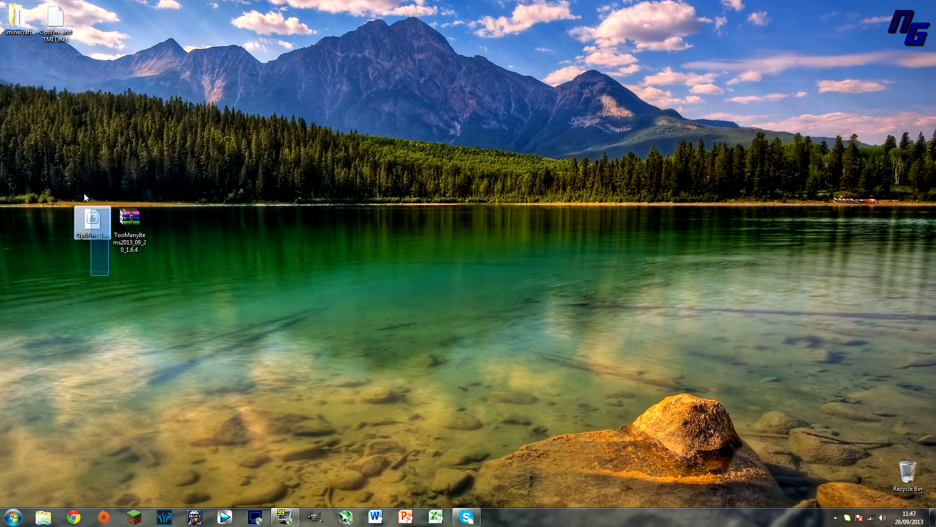
Search %appdata% from Start and browse to the 1.6.4-OptiFine_HD_U_C4 version folder
left_click(8, 517)
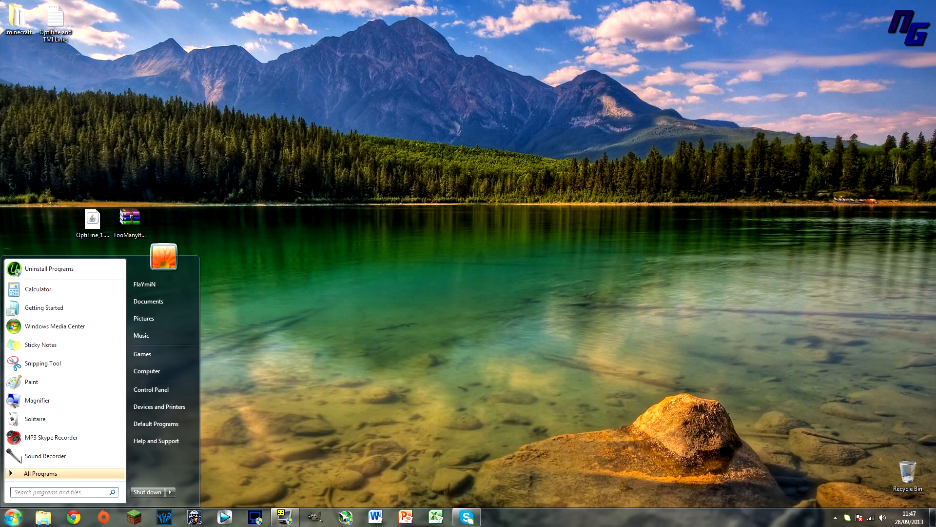
type("%appdata")
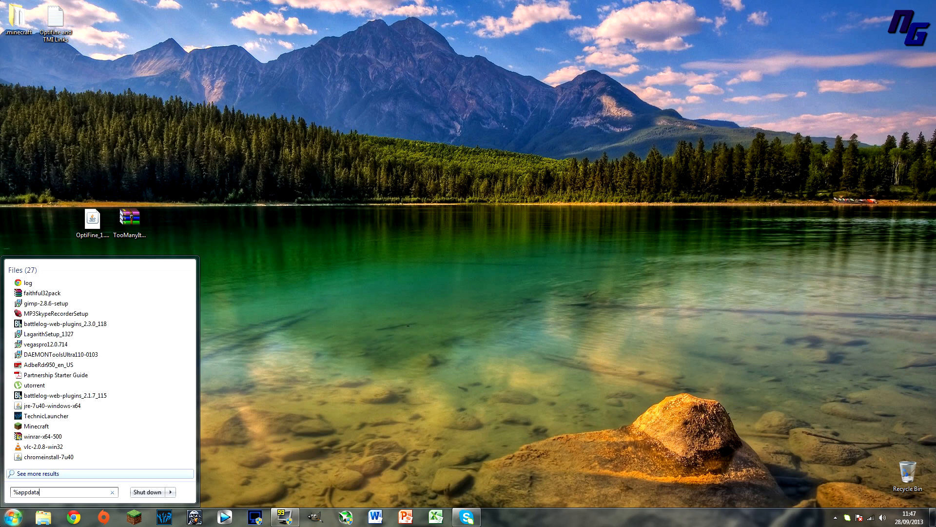
key("enter")
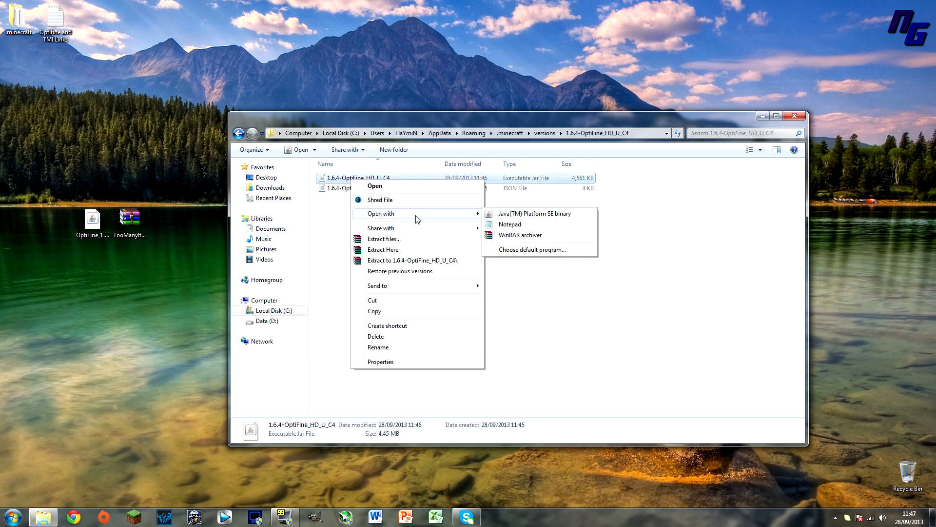
Reopen the OptiFine jar in WinRAR and resize the window to confirm the TooManyItems files are inside
left_click(520, 235)
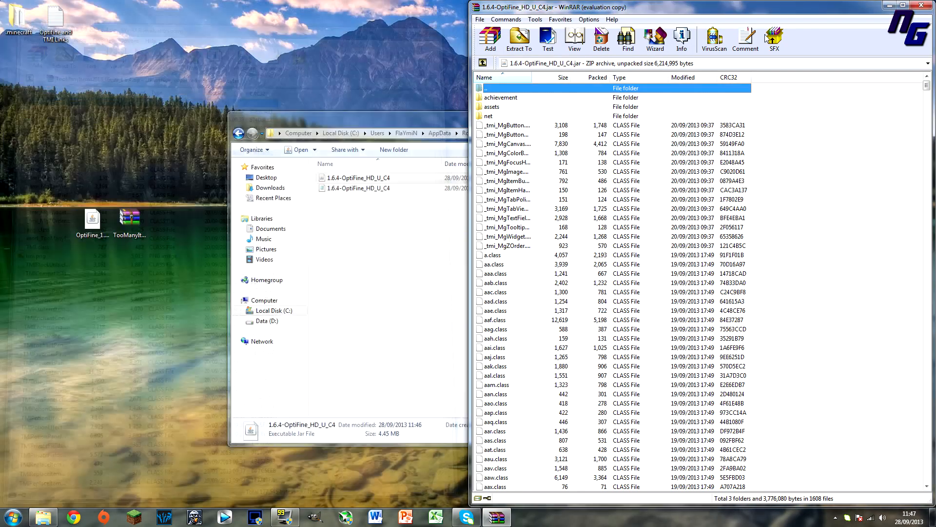
left_click(907, 6)
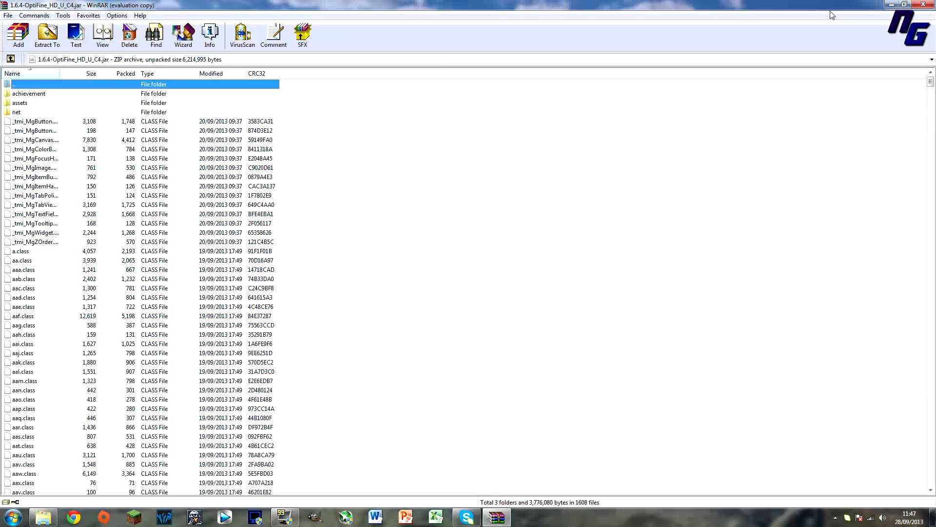
left_click(905, 5)
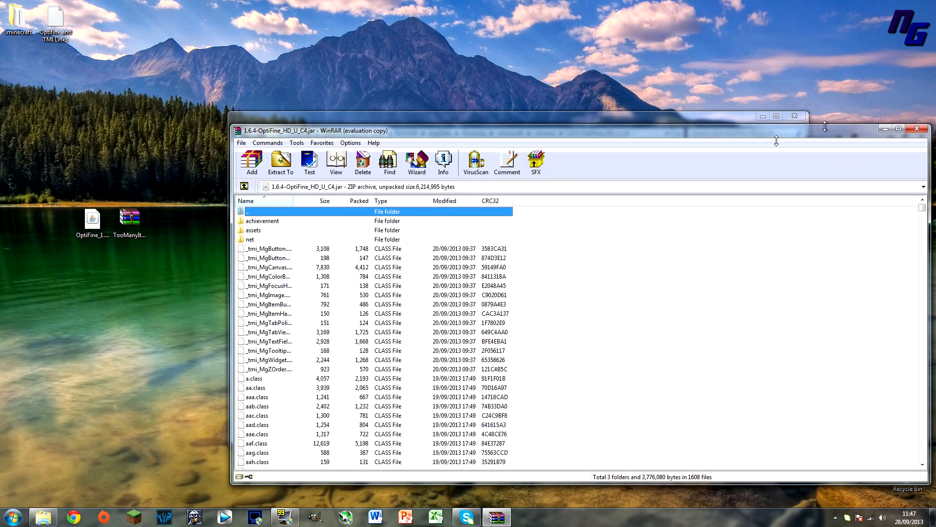